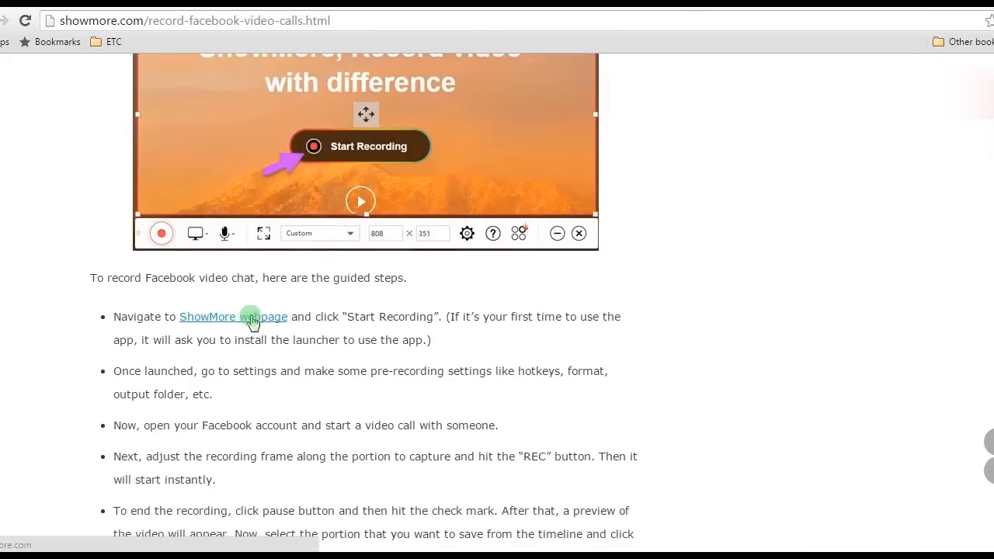
# Follow the guide's link to showmore.com and launch its online recorder with Start Recording
pyautogui.click(233, 317)
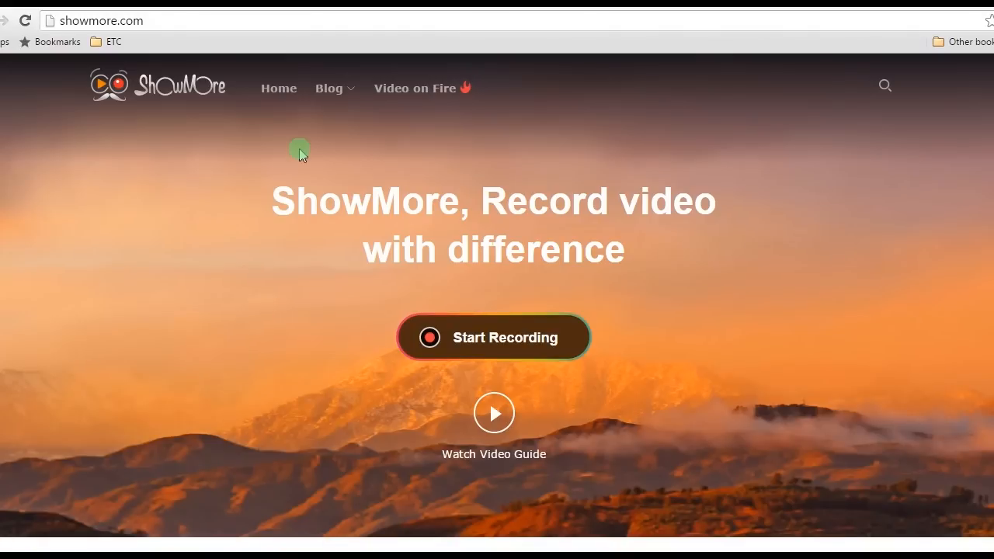
pyautogui.click(494, 337)
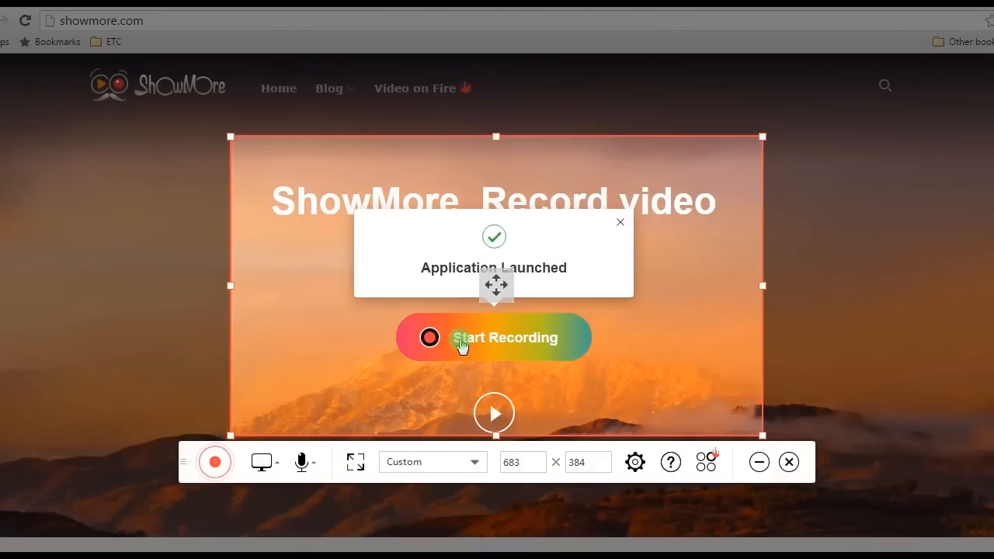
pyautogui.moveTo(658, 295)
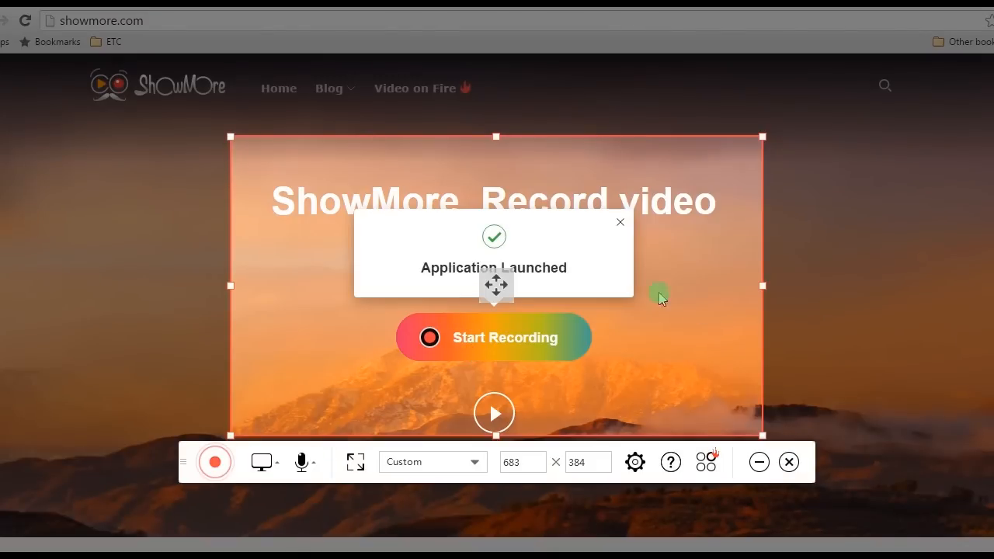
# Review ShowMore's General settings, then confirm System sound as the audio source
pyautogui.click(634, 463)
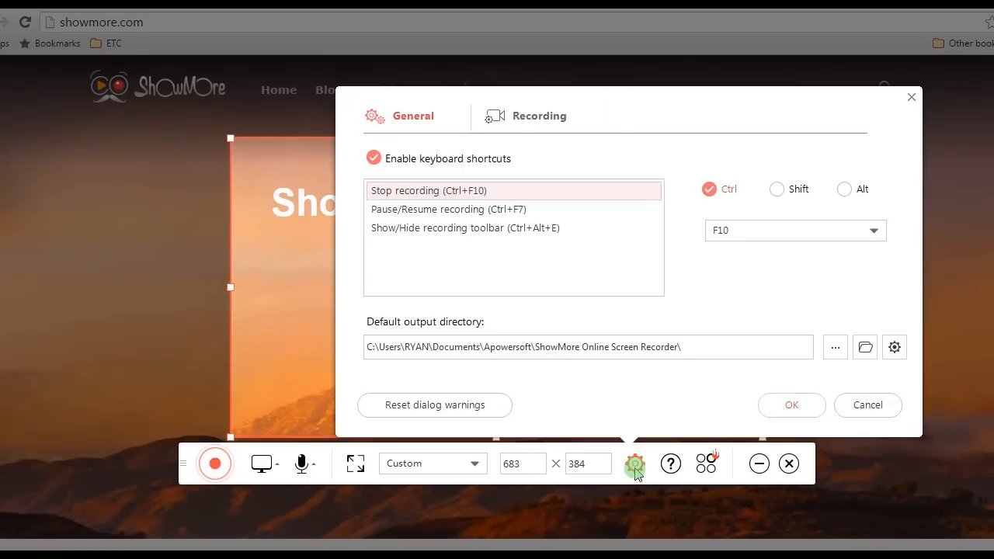
pyautogui.moveTo(419, 326)
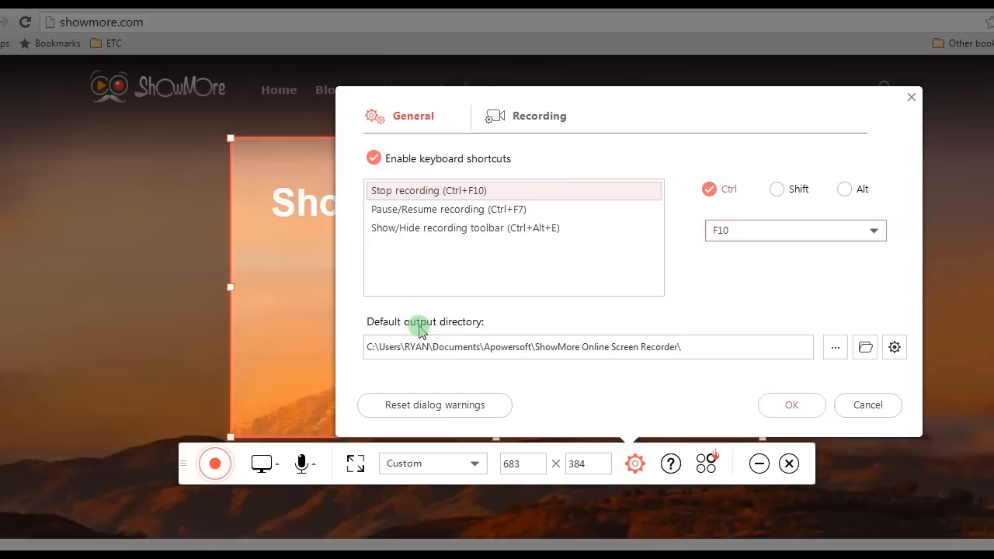
pyautogui.click(539, 115)
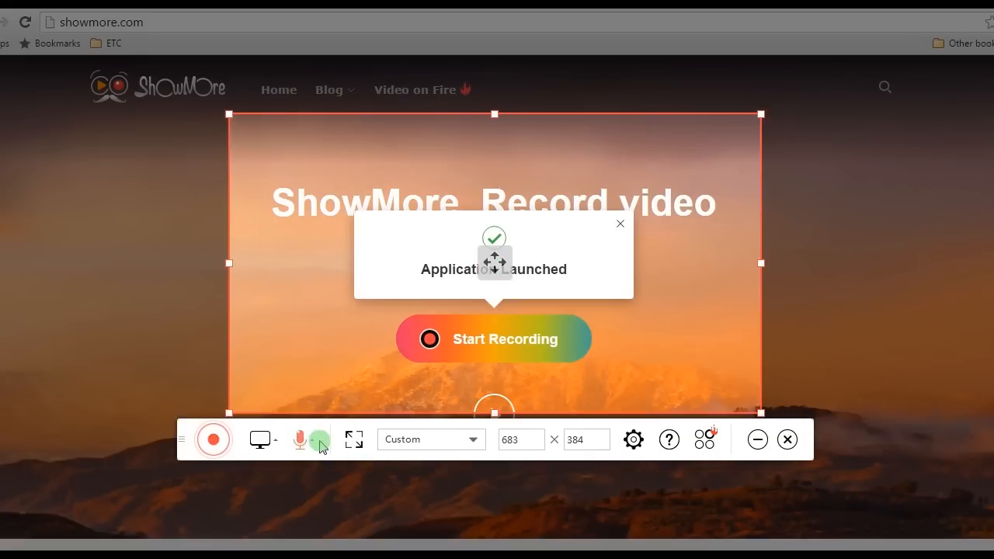
pyautogui.click(301, 439)
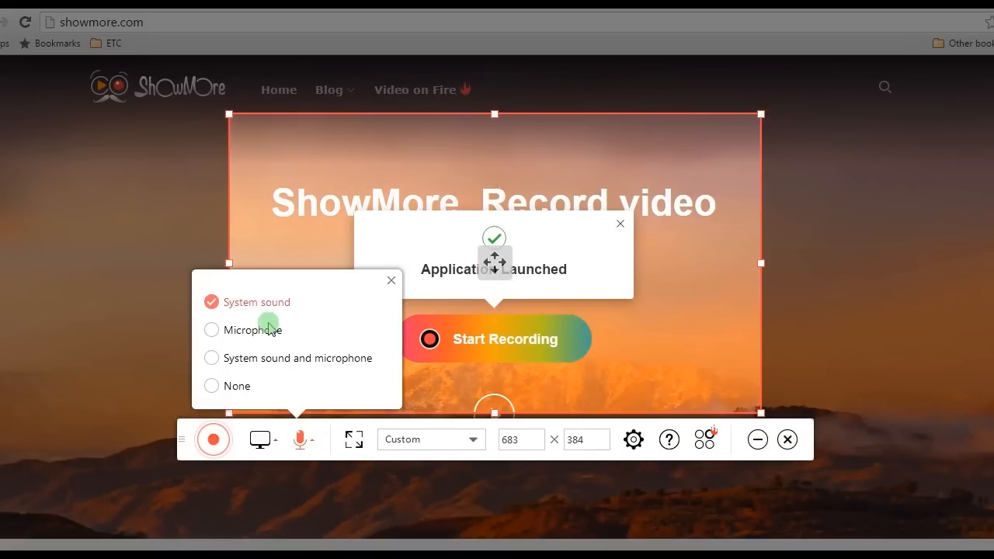
pyautogui.moveTo(299, 334)
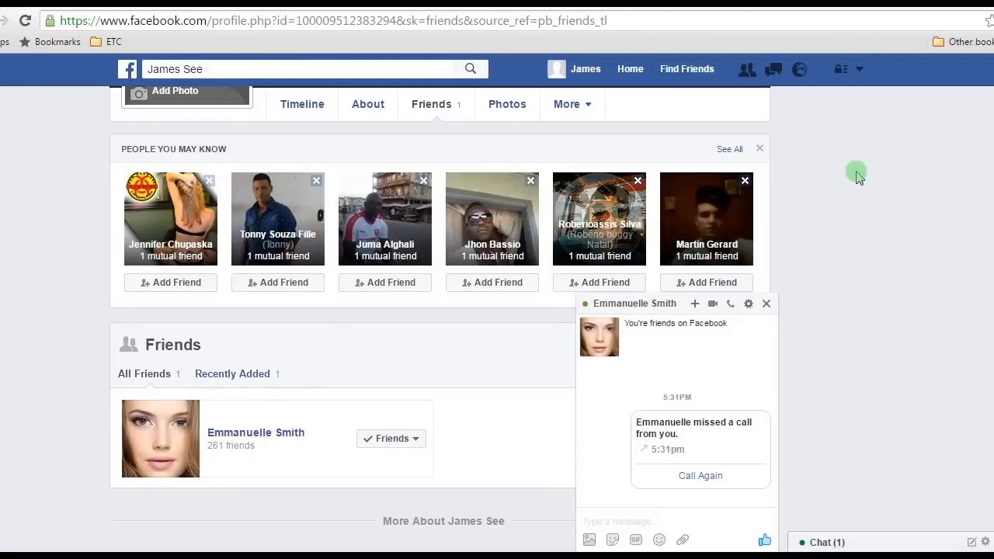
pyautogui.moveTo(712, 304)
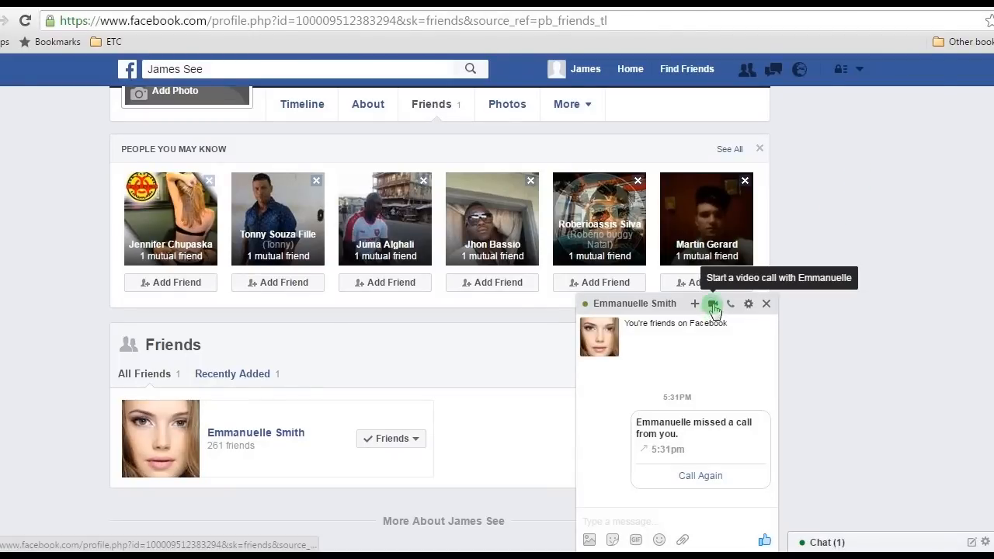
# Record a Facebook video call with Emmanuelle, stopping after about 10 seconds
pyautogui.click(712, 303)
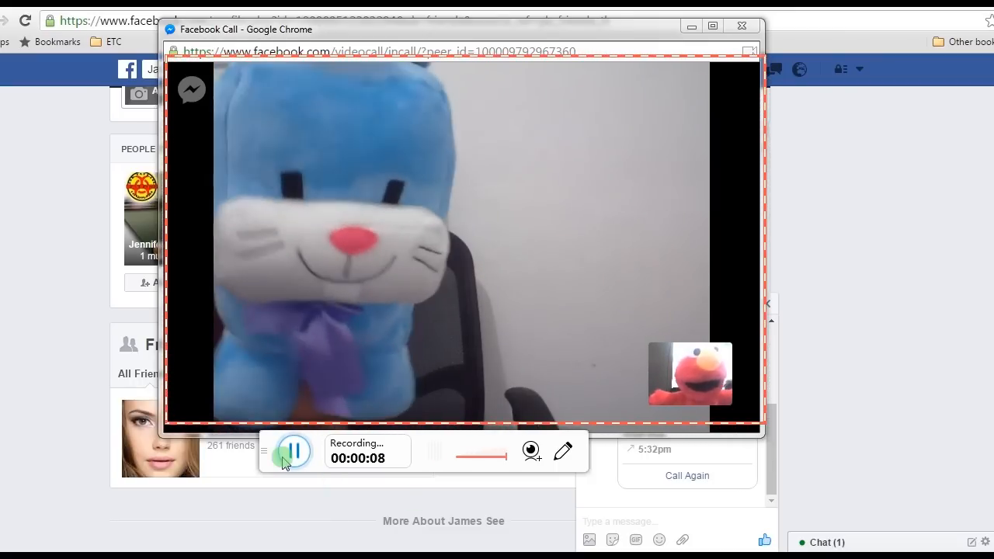
pyautogui.click(294, 452)
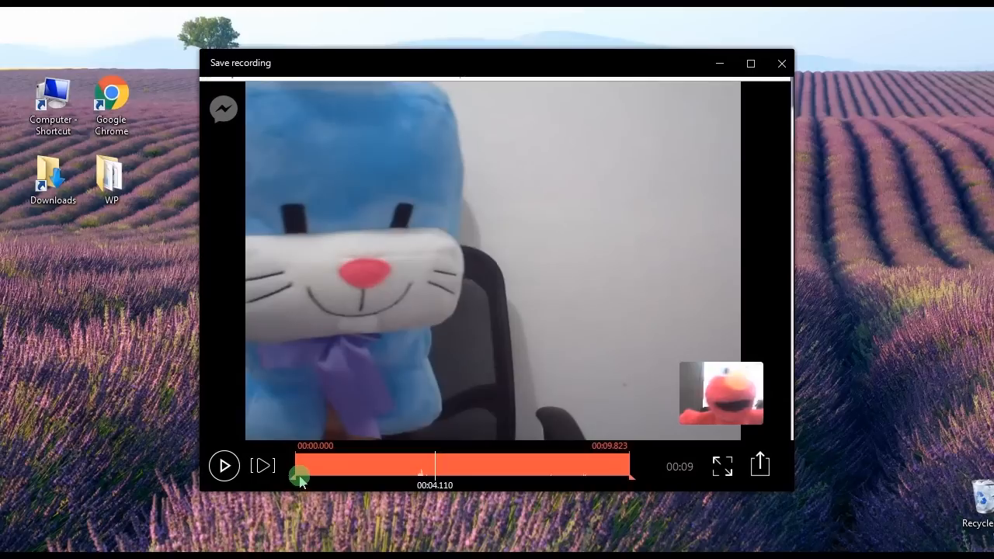
# Trim the clip to 00:00.297–00:09.410 and choose Save as Video File
pyautogui.moveTo(298, 474); pyautogui.dragTo(309, 474)
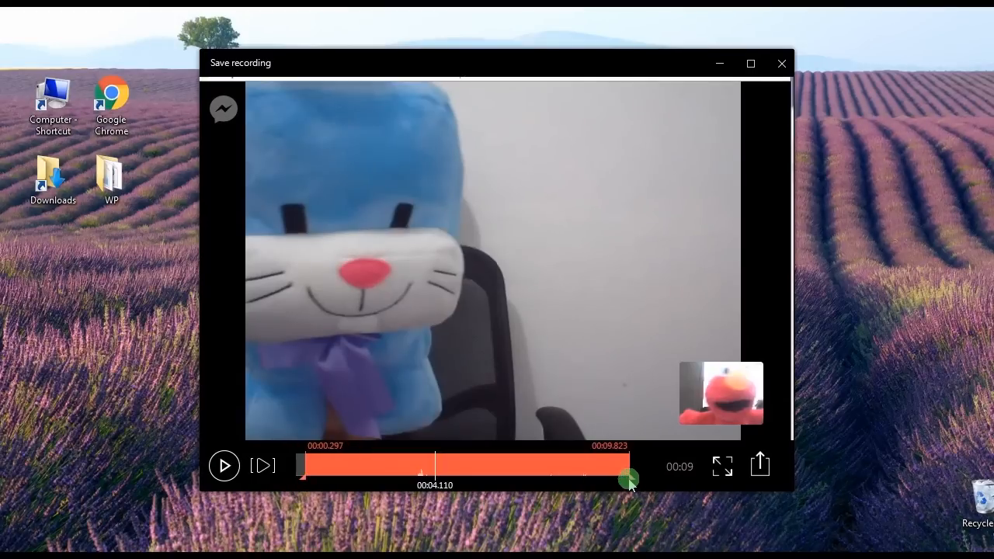
pyautogui.moveTo(629, 479); pyautogui.dragTo(616, 477)
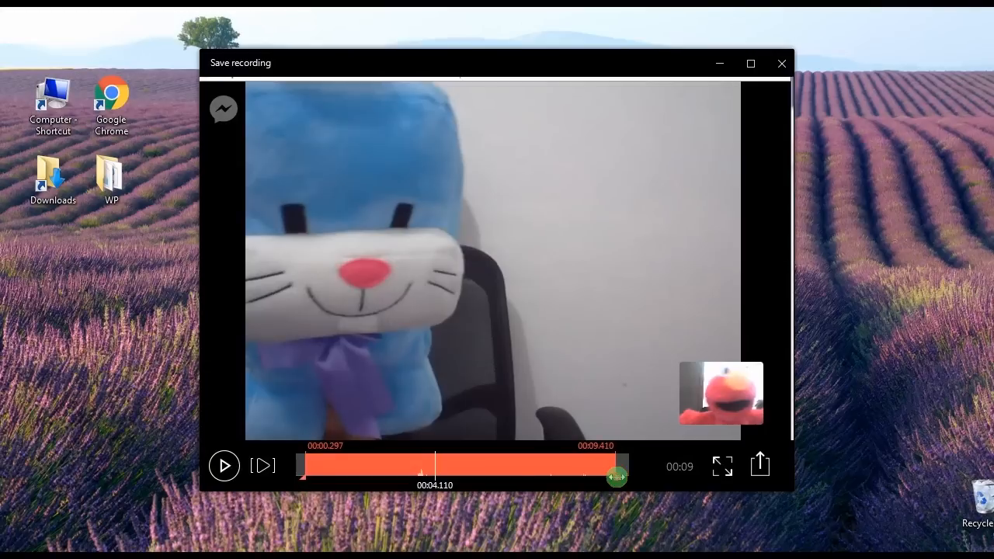
pyautogui.moveTo(762, 466)
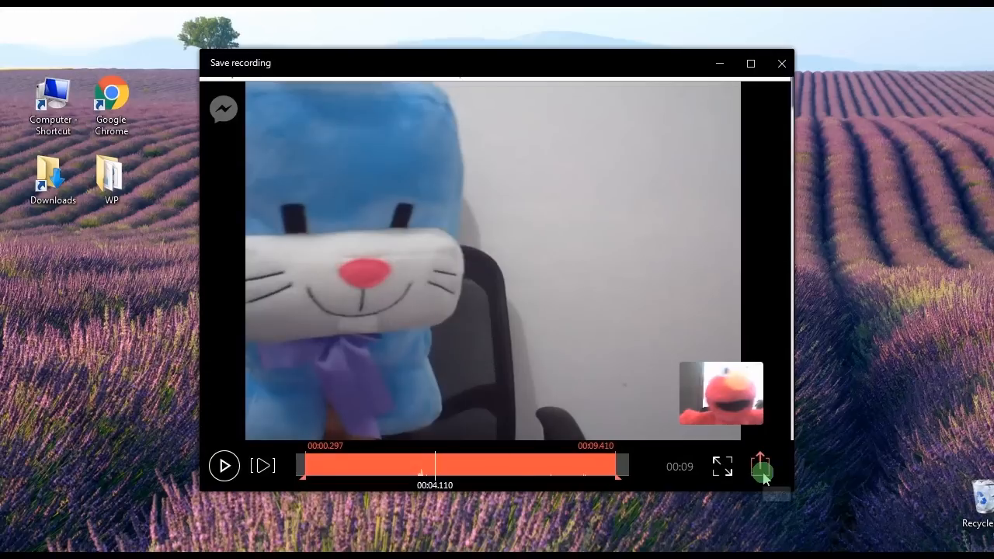
pyautogui.click(763, 466)
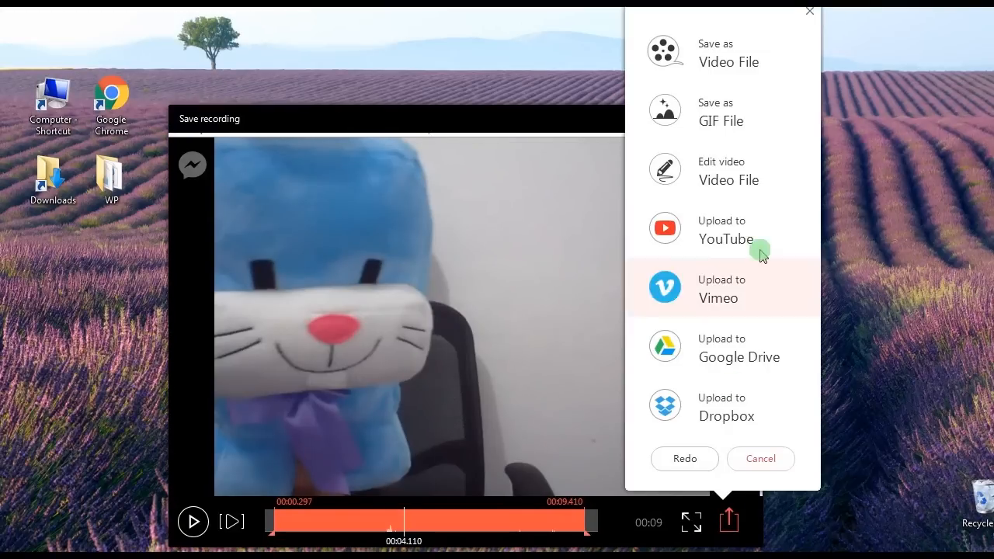
pyautogui.click(728, 52)
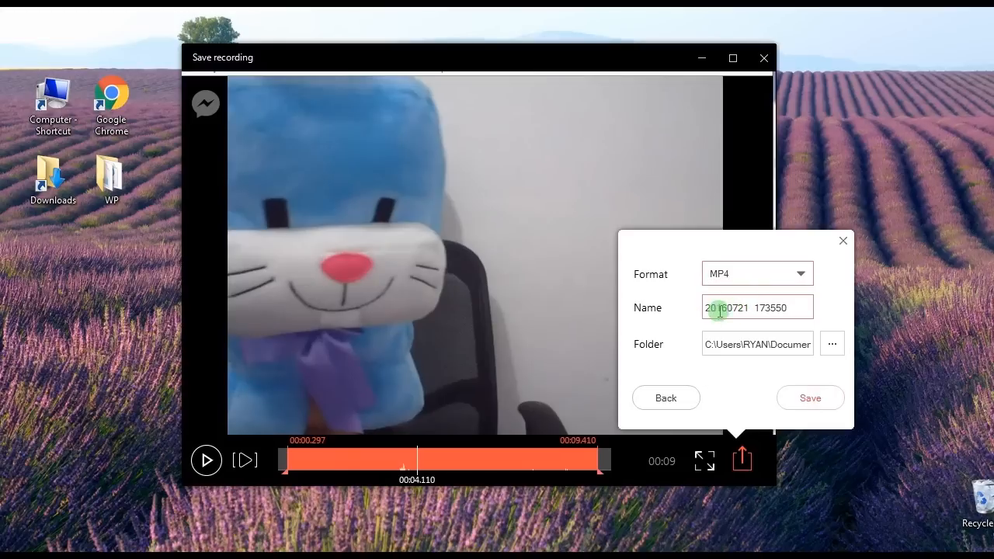
# Rename the MP4 export to 'facetime convo' and save it
pyautogui.doubleClick(757, 307)
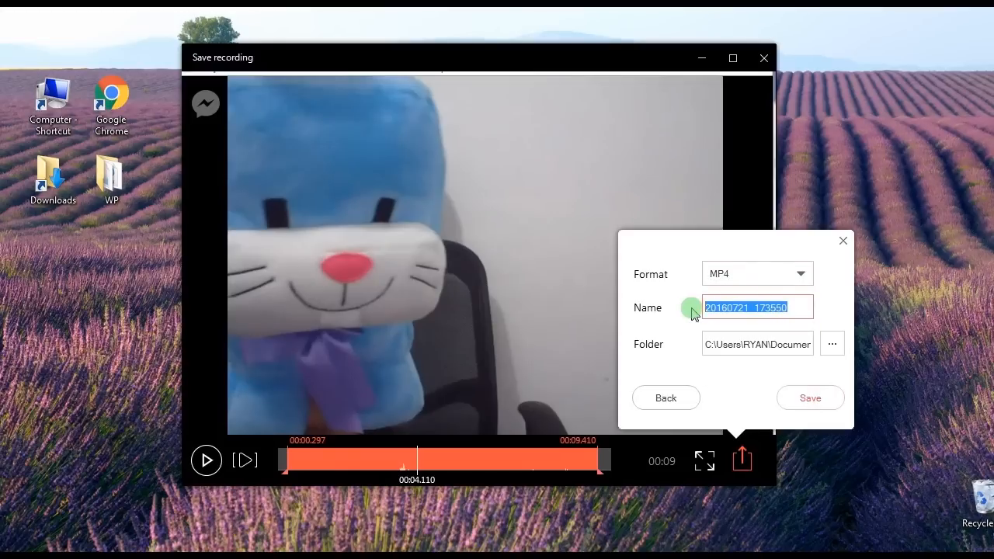
pyautogui.write('facetime con')
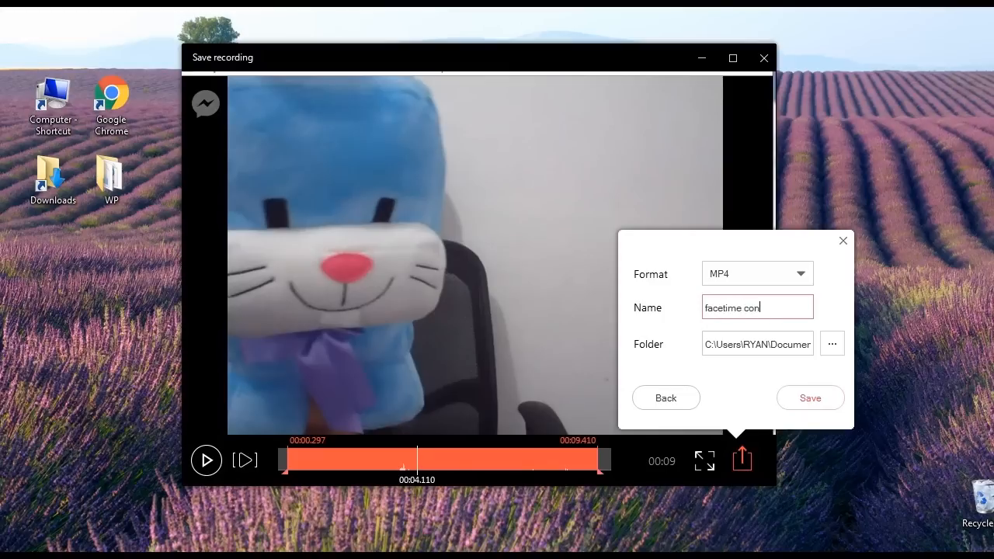
pyautogui.click(810, 398)
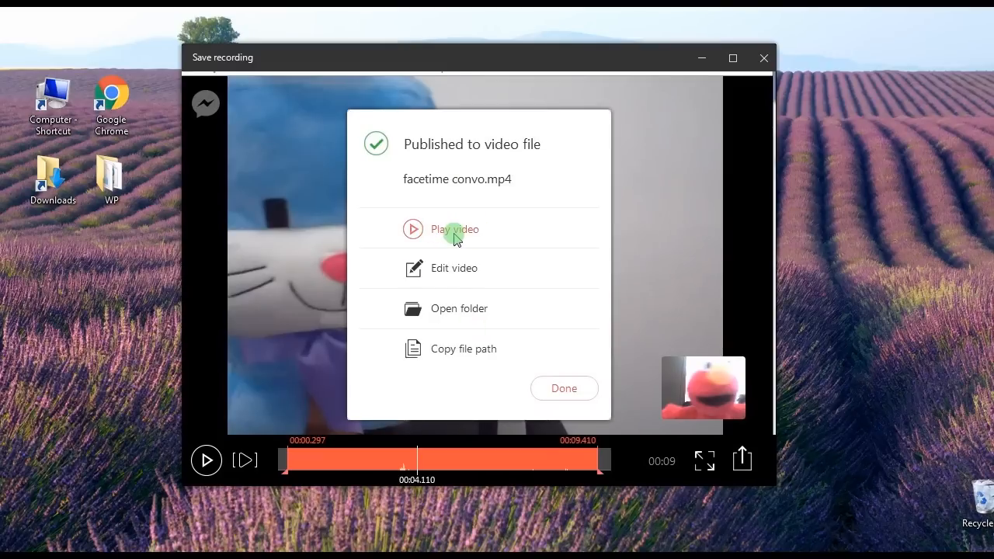
pyautogui.click(455, 229)
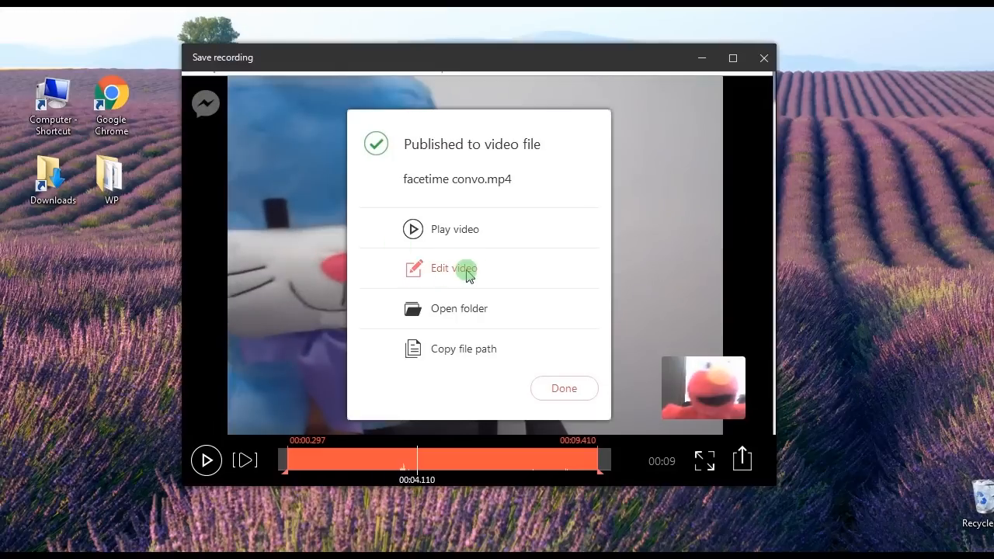
pyautogui.moveTo(470, 301)
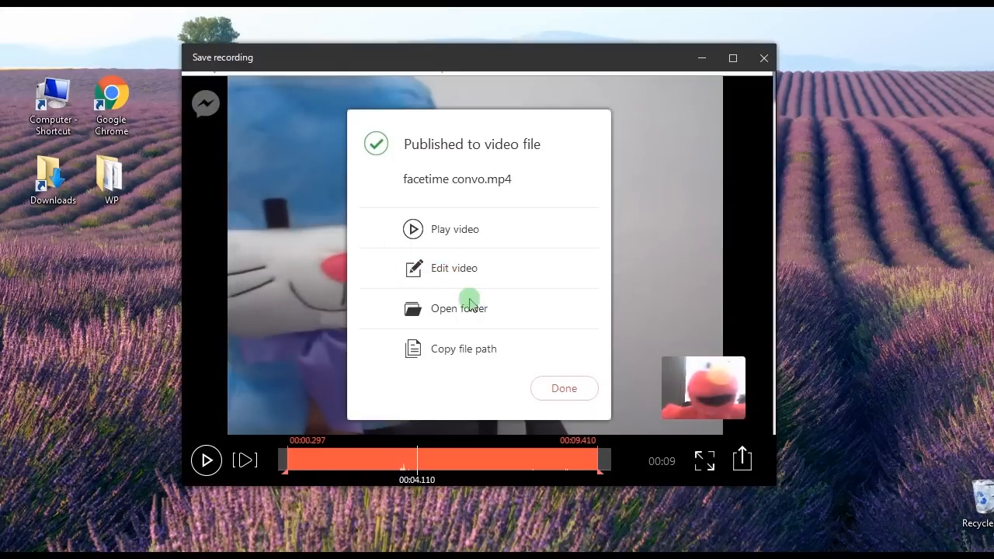
pyautogui.moveTo(474, 349)
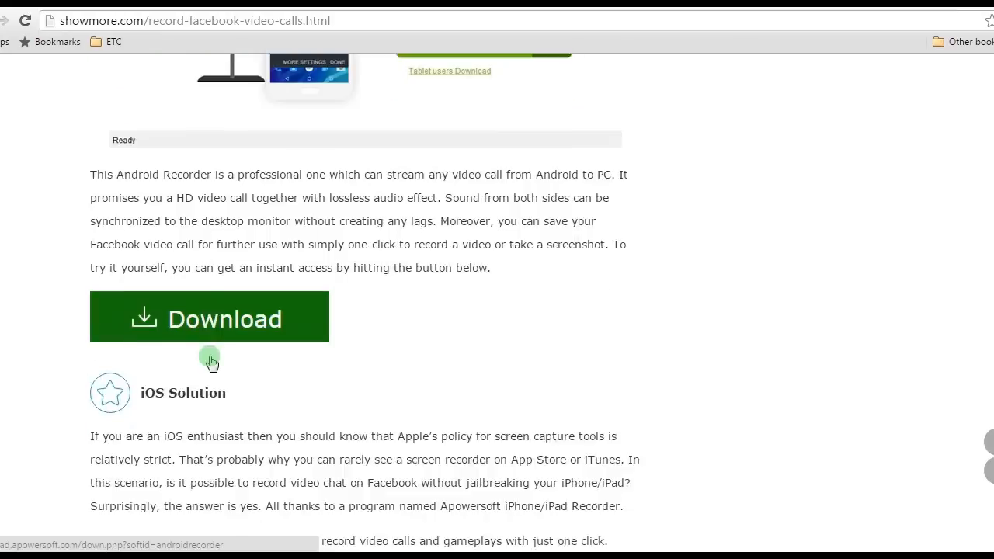
# Scroll the showmore.com article down to the iOS Solution section
pyautogui.scroll(-3)
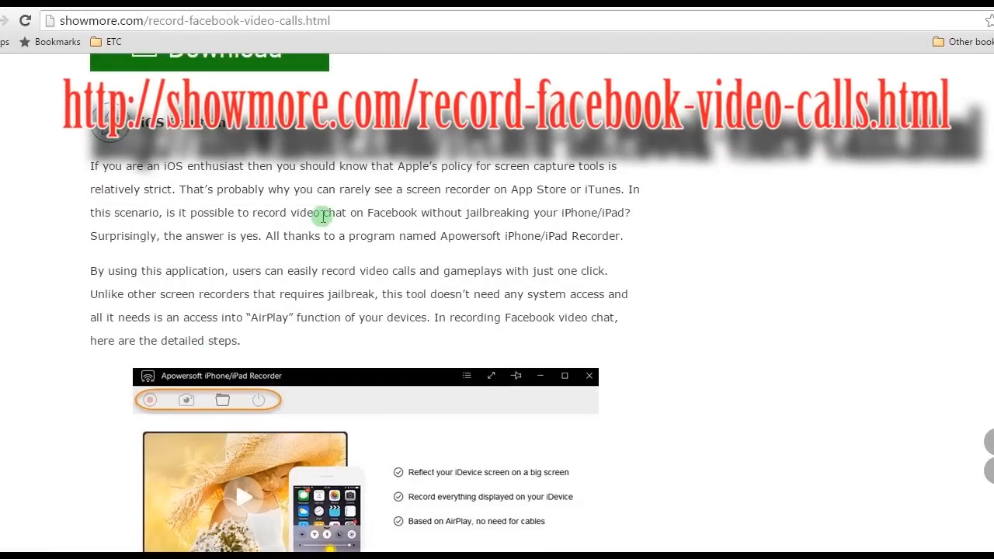
pyautogui.scroll(-3)
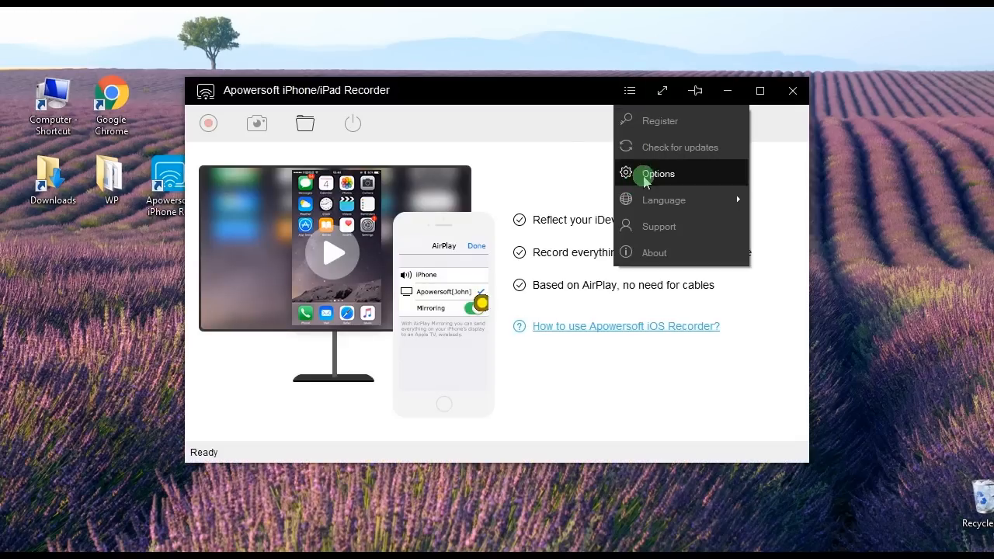
# Set 720P display, MP4 format and Standard quality, then AirPlay the iPad to Apowersoft
pyautogui.click(658, 174)
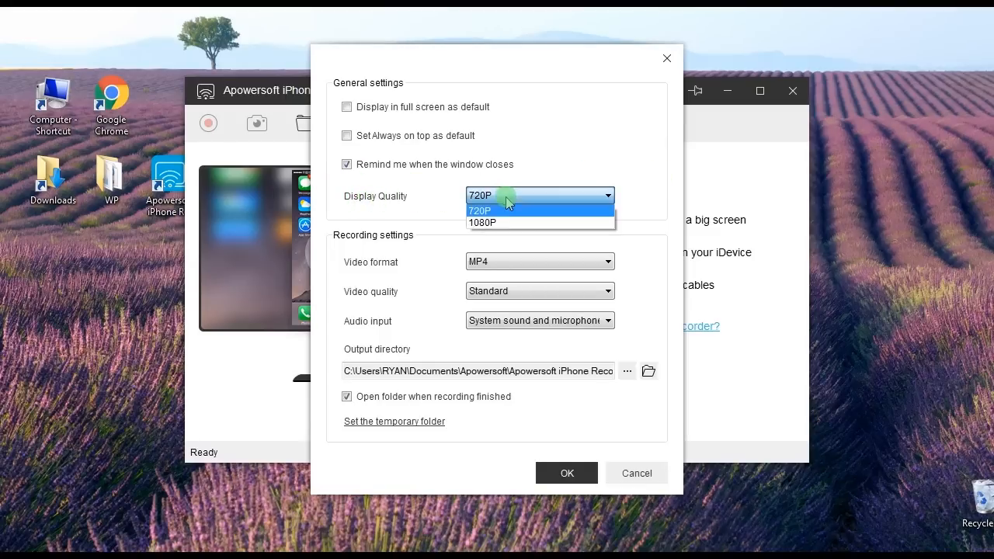
pyautogui.click(480, 209)
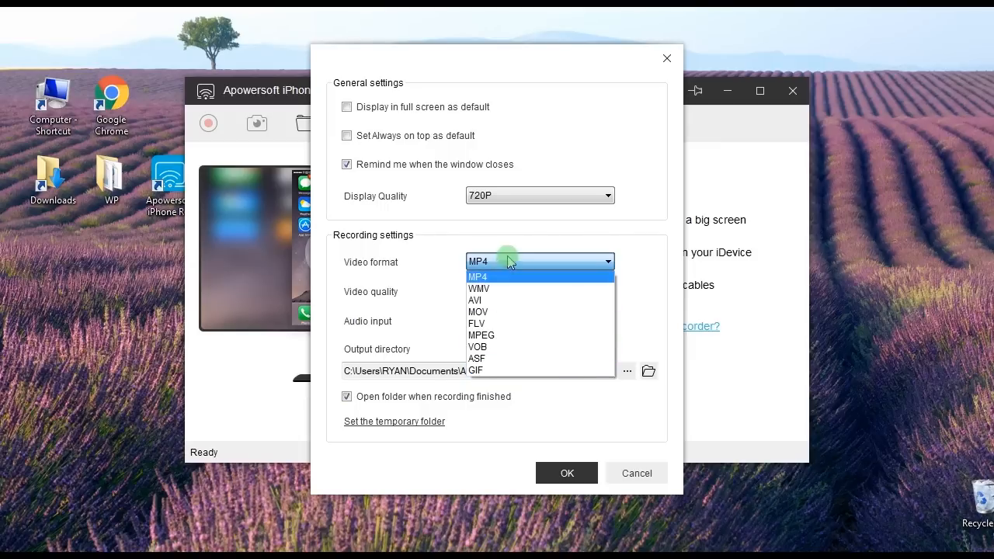
pyautogui.click(478, 276)
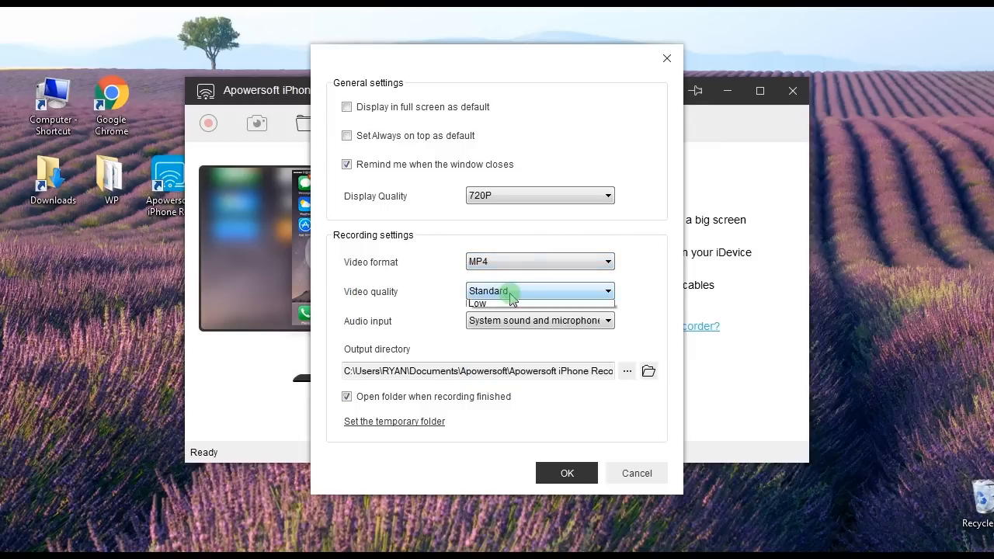
pyautogui.click(487, 291)
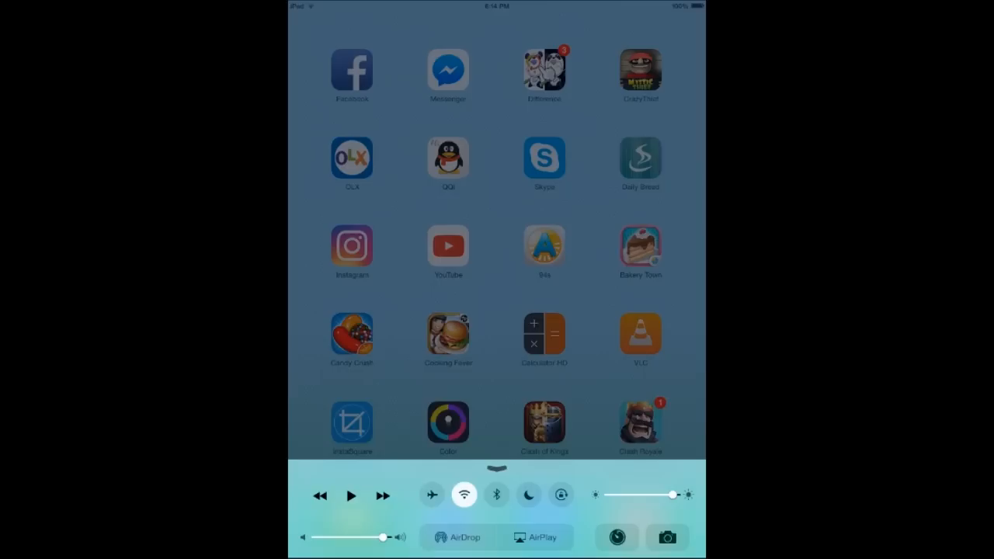
pyautogui.click(536, 537)
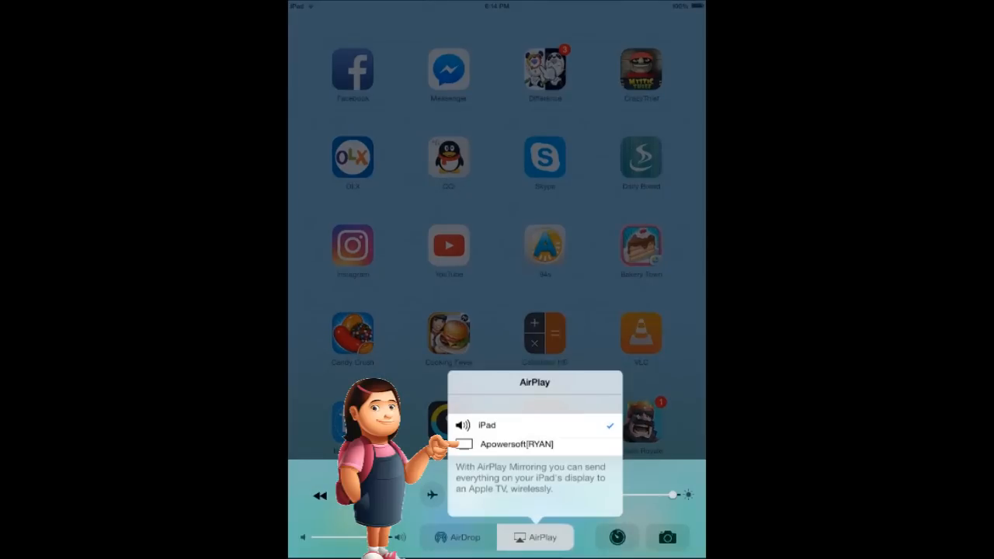
pyautogui.click(516, 443)
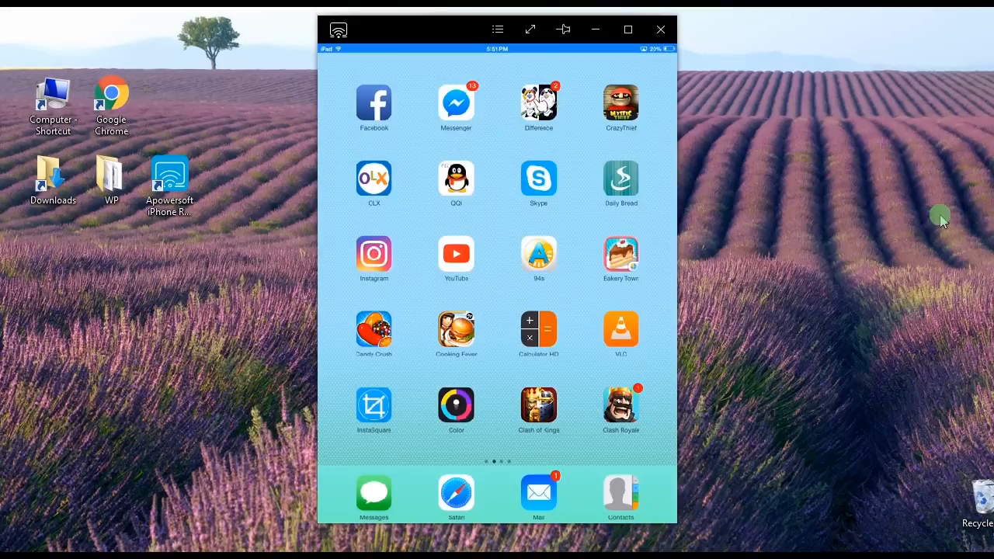
# Start a Messenger video call on the mirrored iPad and record about 14 seconds of it
pyautogui.click(456, 105)
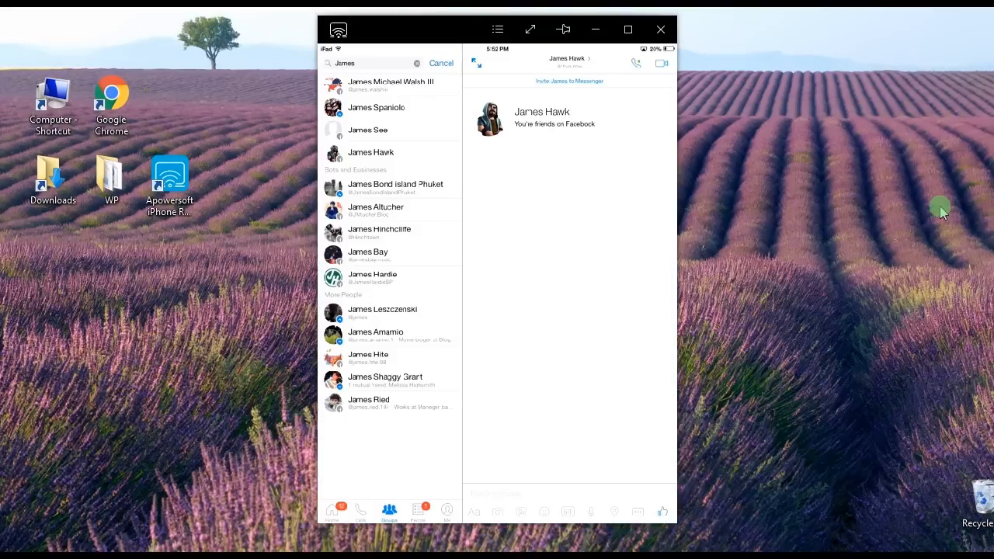
pyautogui.click(636, 63)
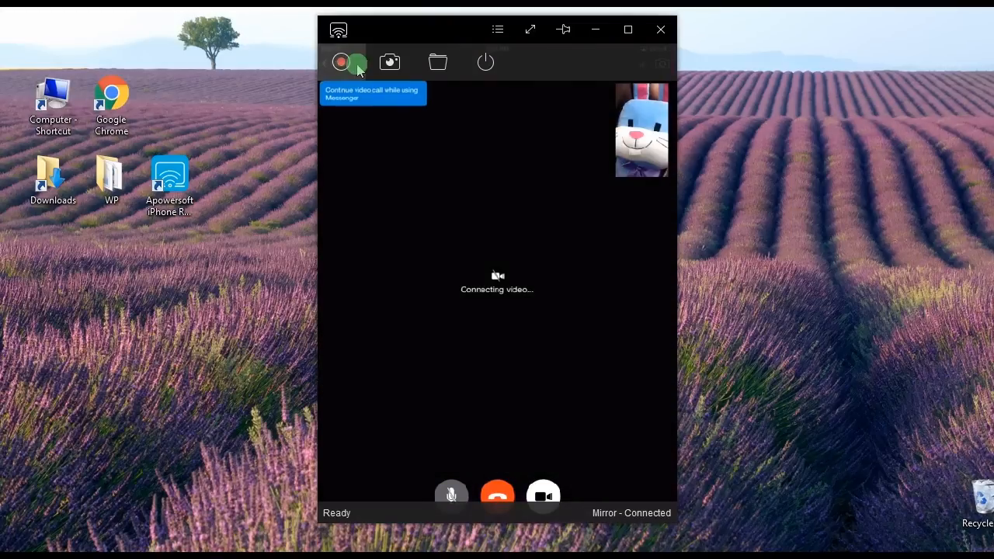
pyautogui.click(340, 62)
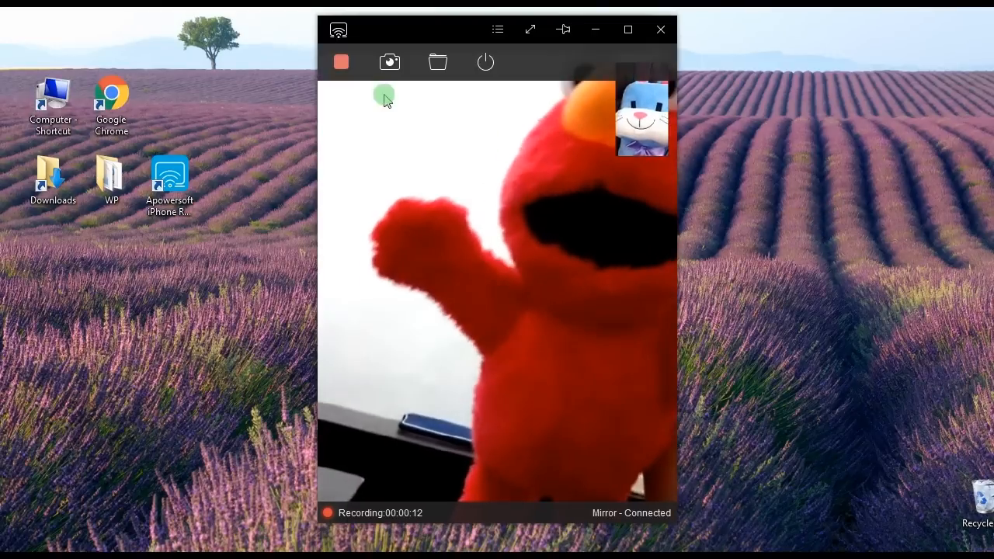
pyautogui.click(340, 62)
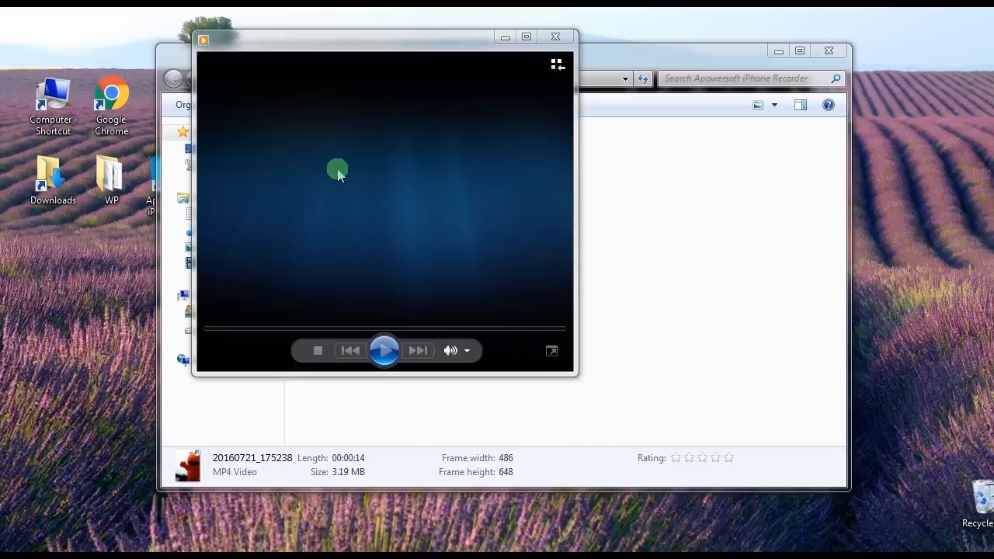
# Play the recorded call in Windows Media Player and seek past the nine-second mark
pyautogui.click(384, 350)
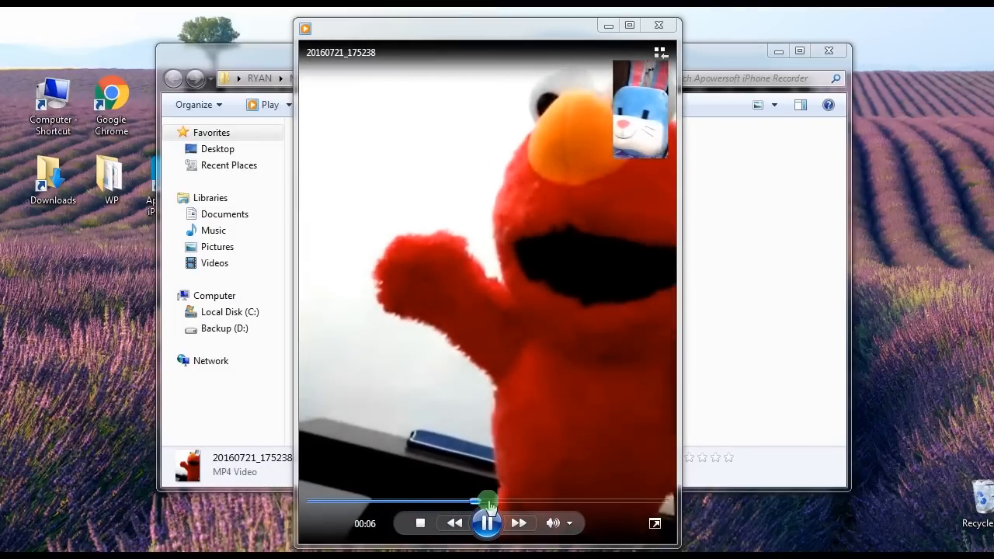
pyautogui.moveTo(486, 501); pyautogui.dragTo(567, 501)
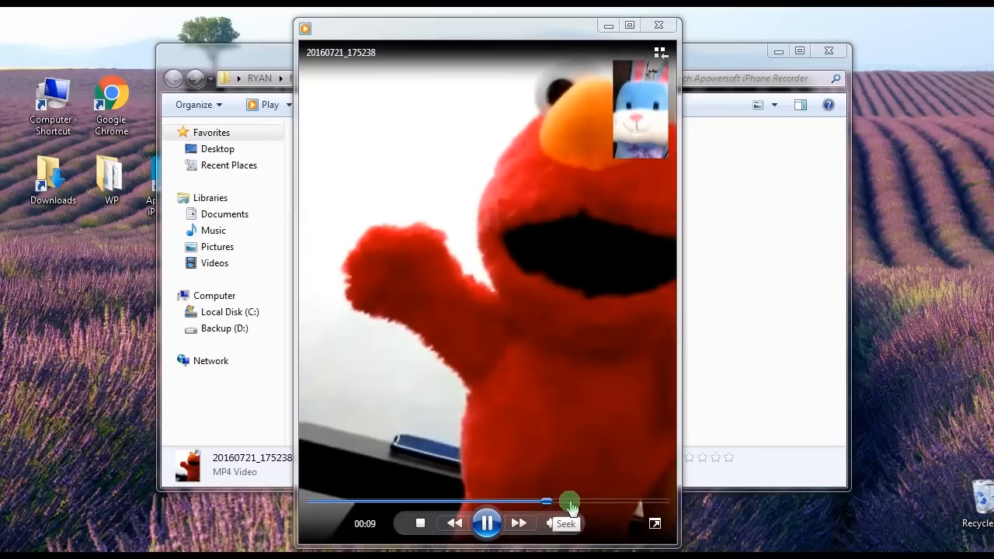